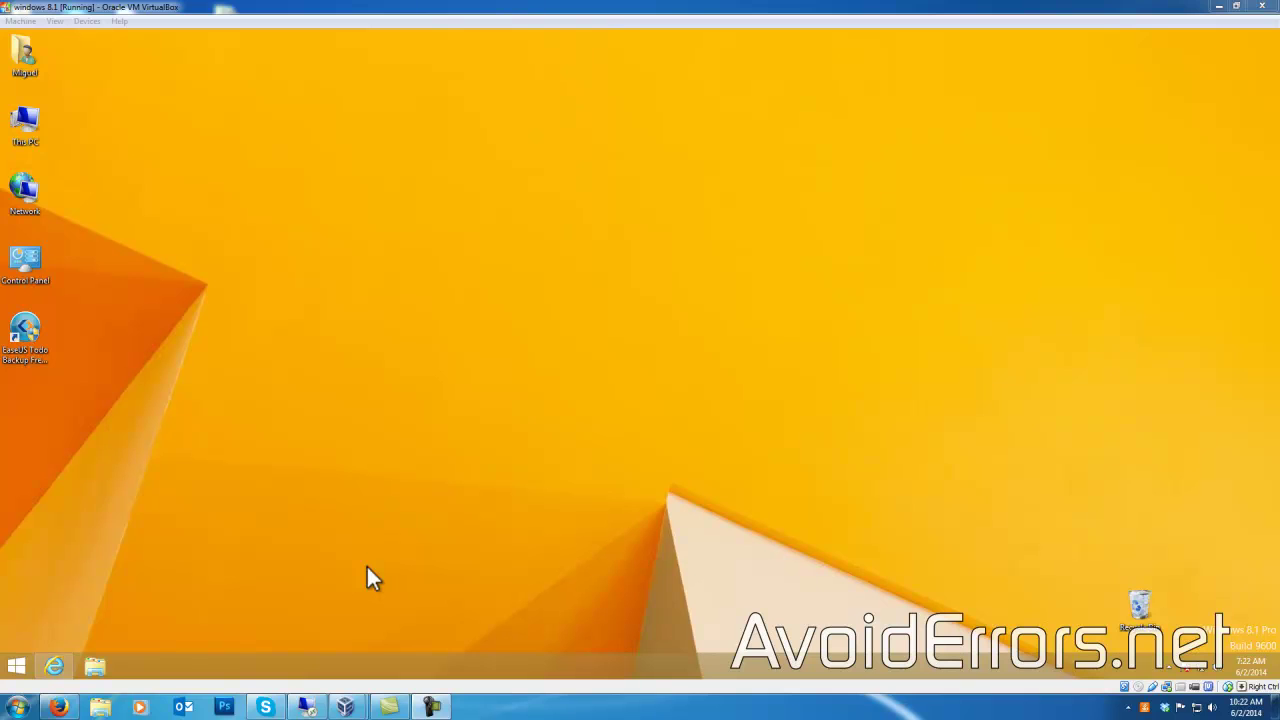
mouse_move(1008, 267)
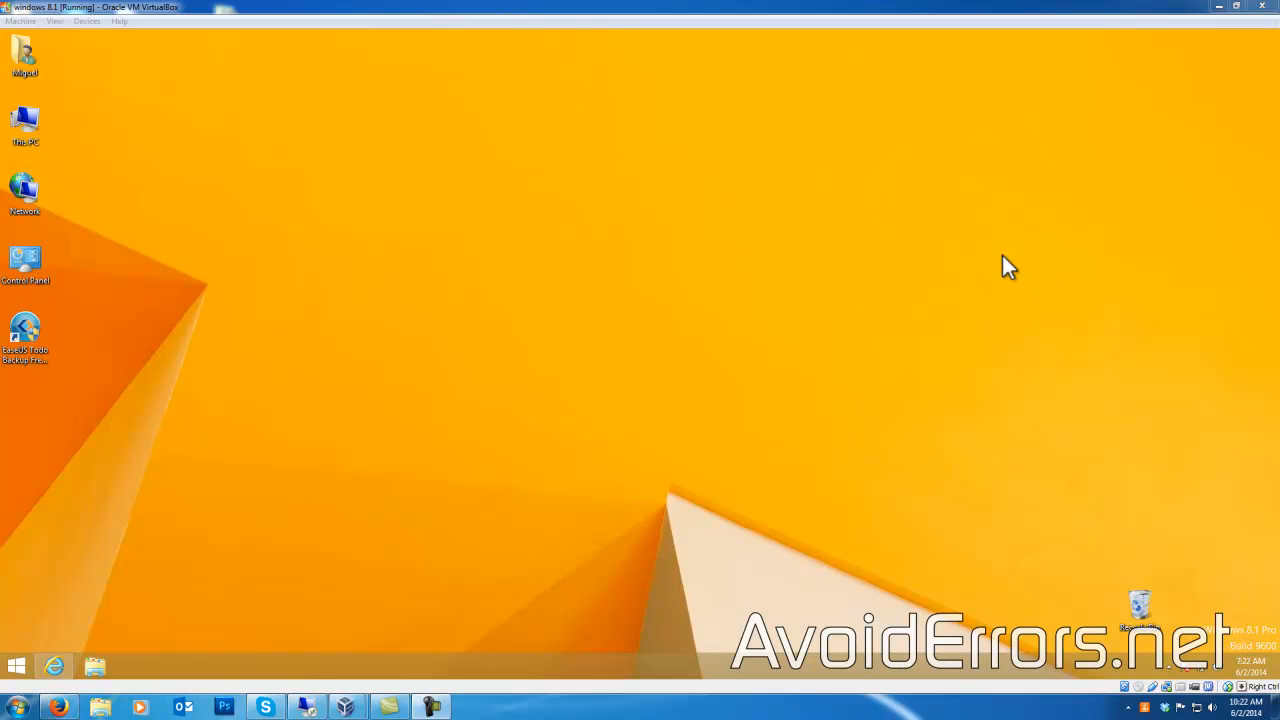
mouse_move(134, 632)
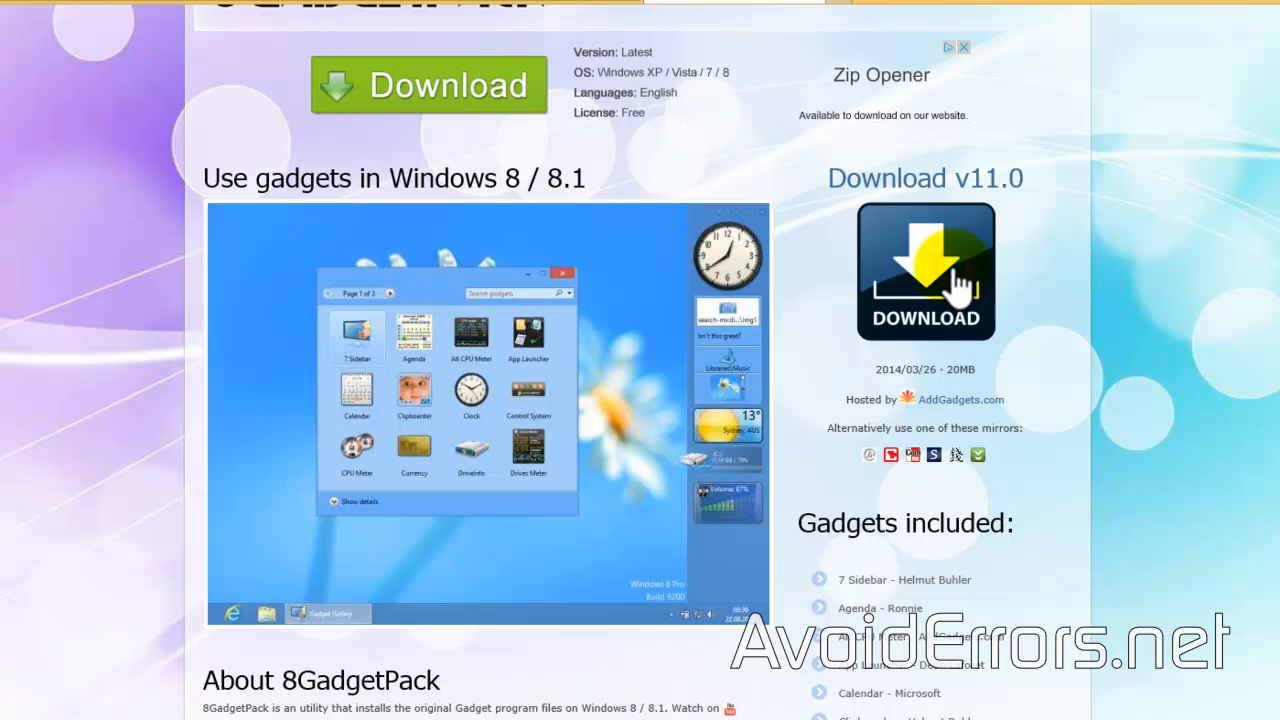
Step: Download and save 8GadgetPackSetup.msi from 8gadgetpack.net, then run it from View downloads
scroll(down, 3)
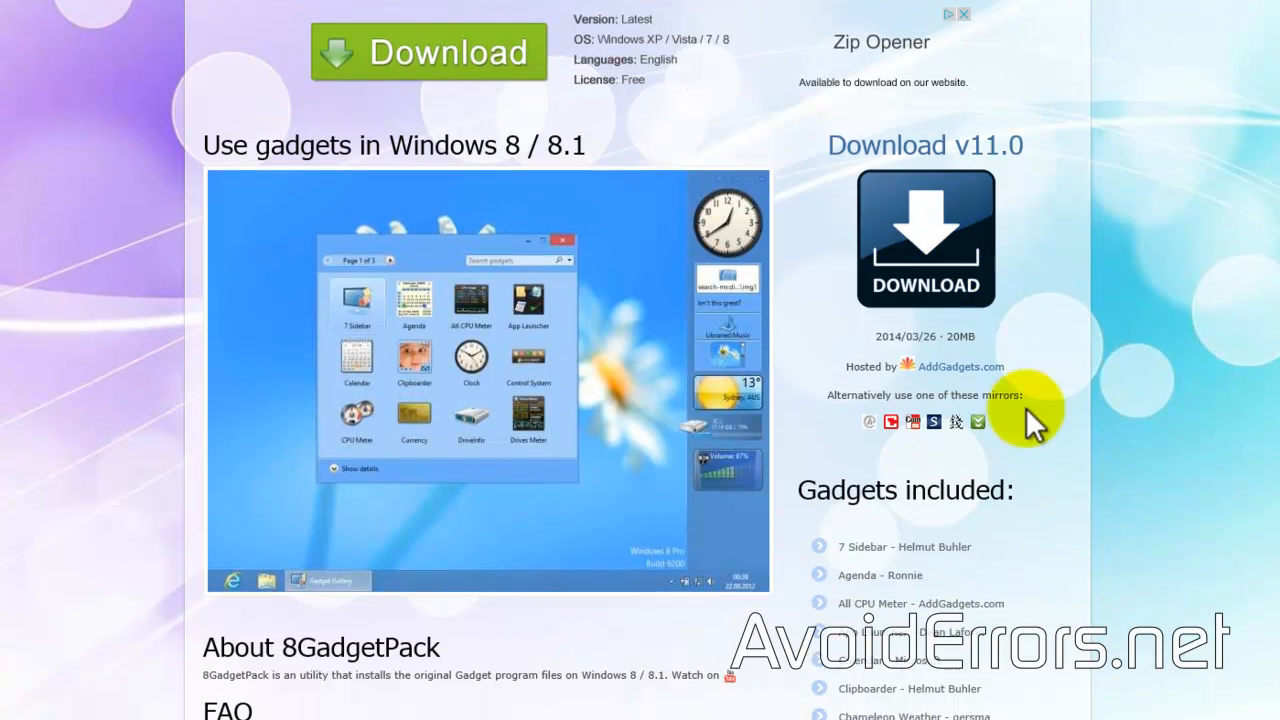
click(926, 238)
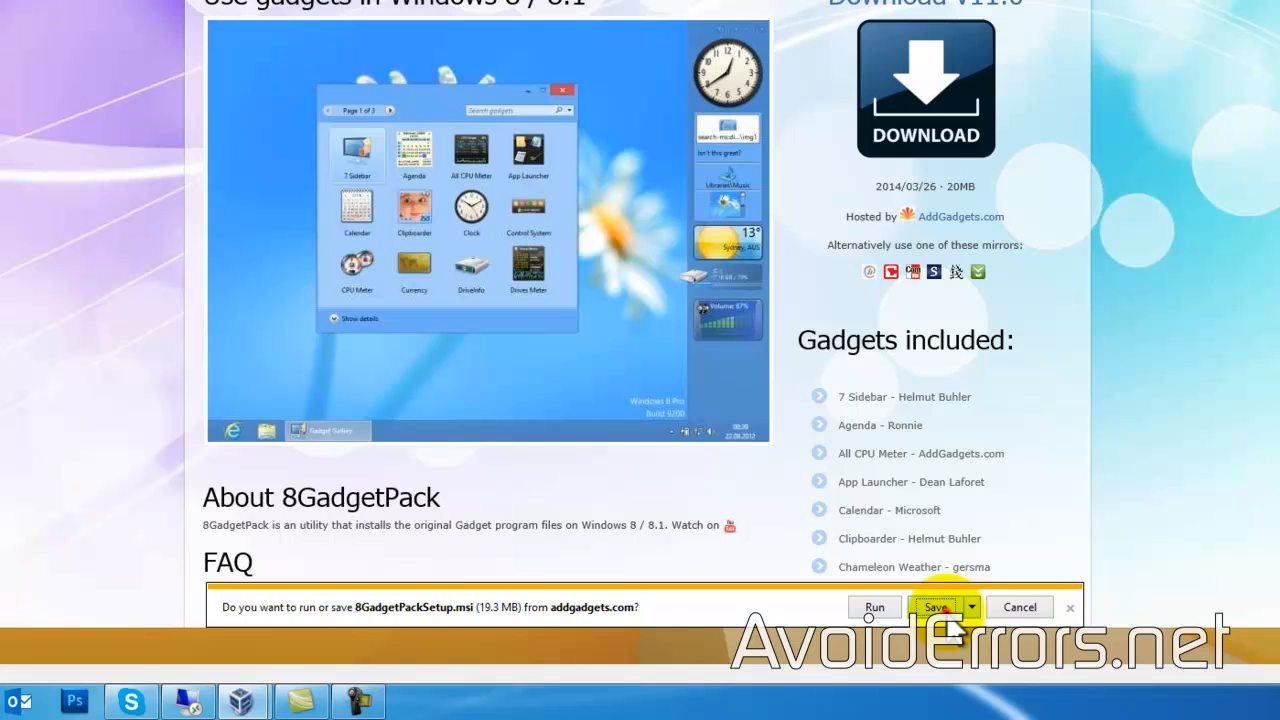
click(937, 607)
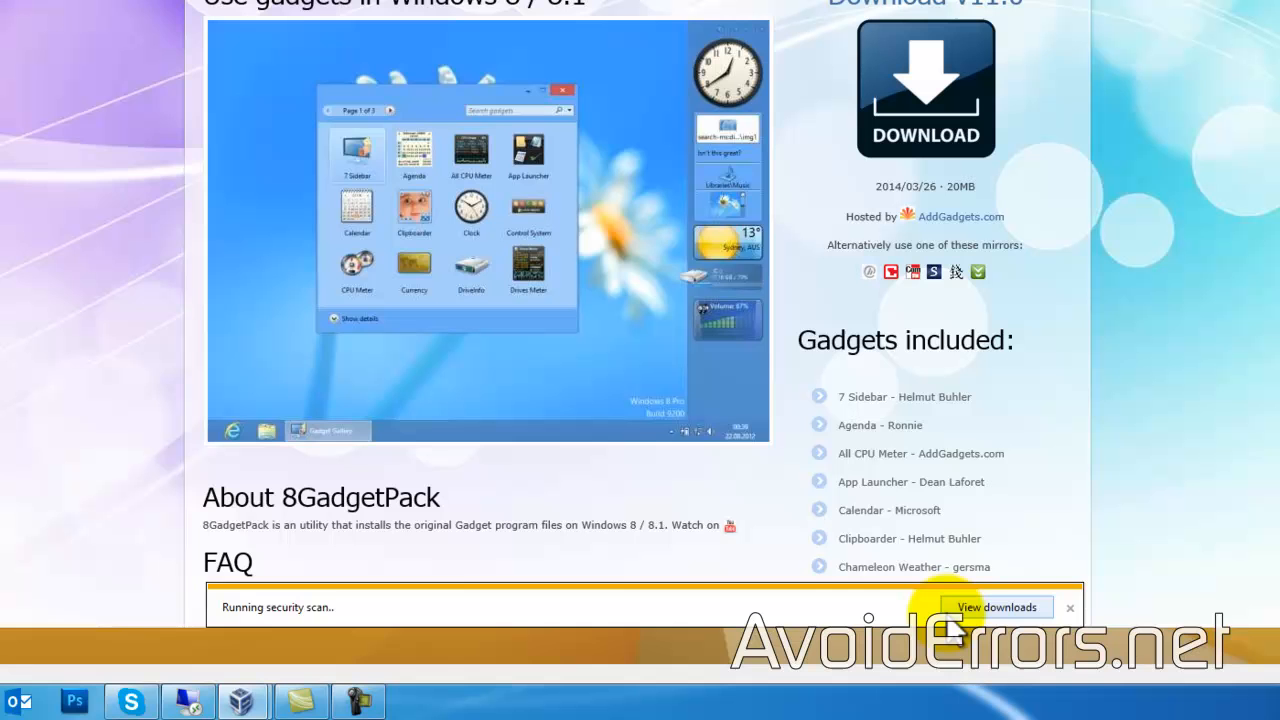
click(999, 606)
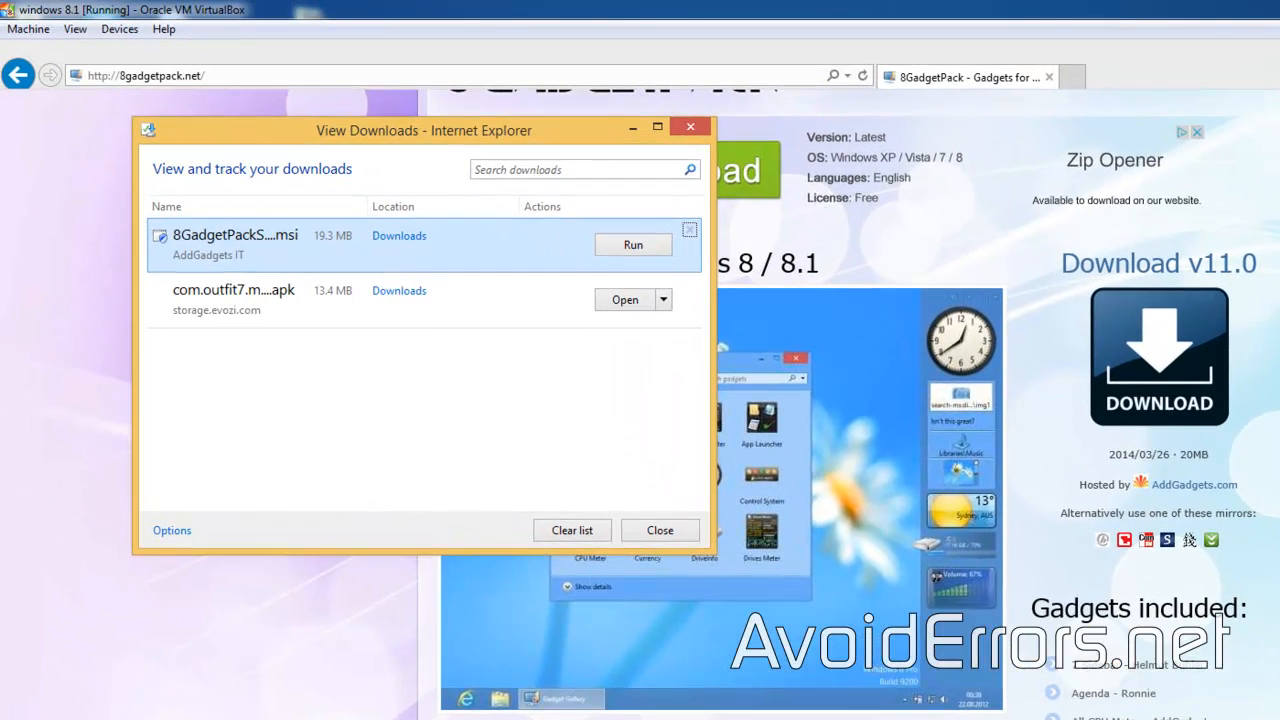
mouse_move(648, 258)
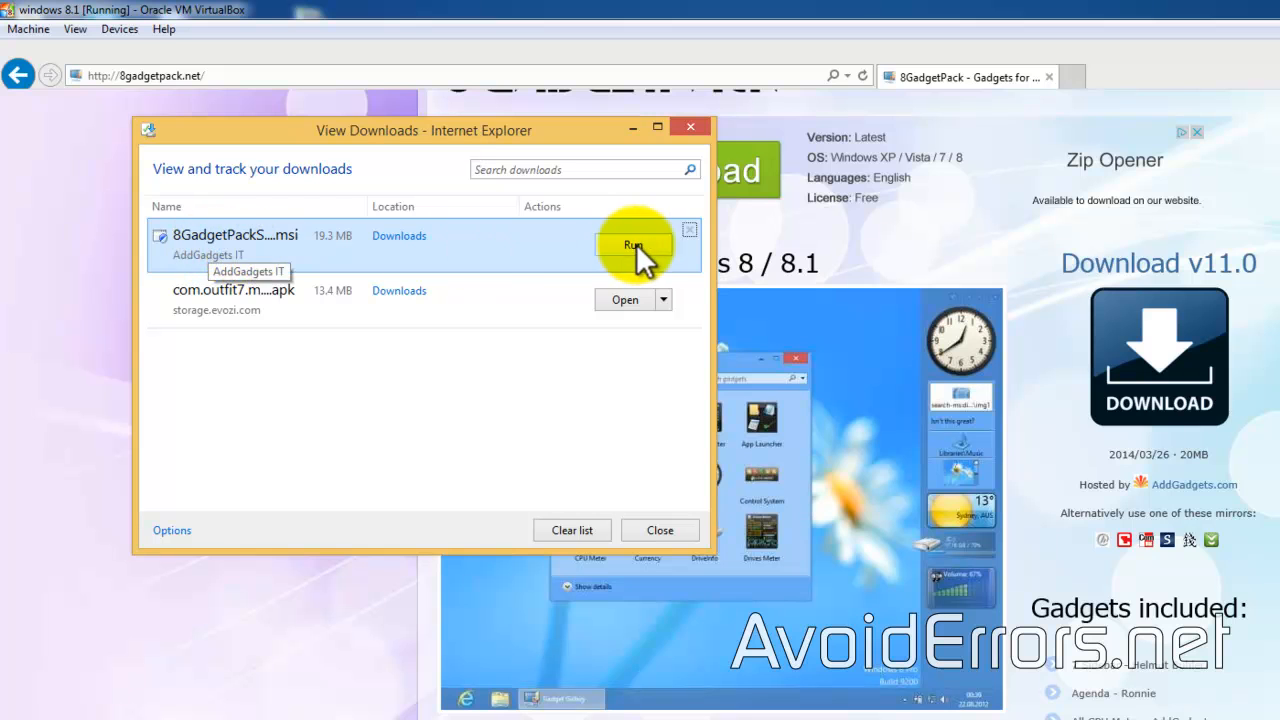
click(631, 244)
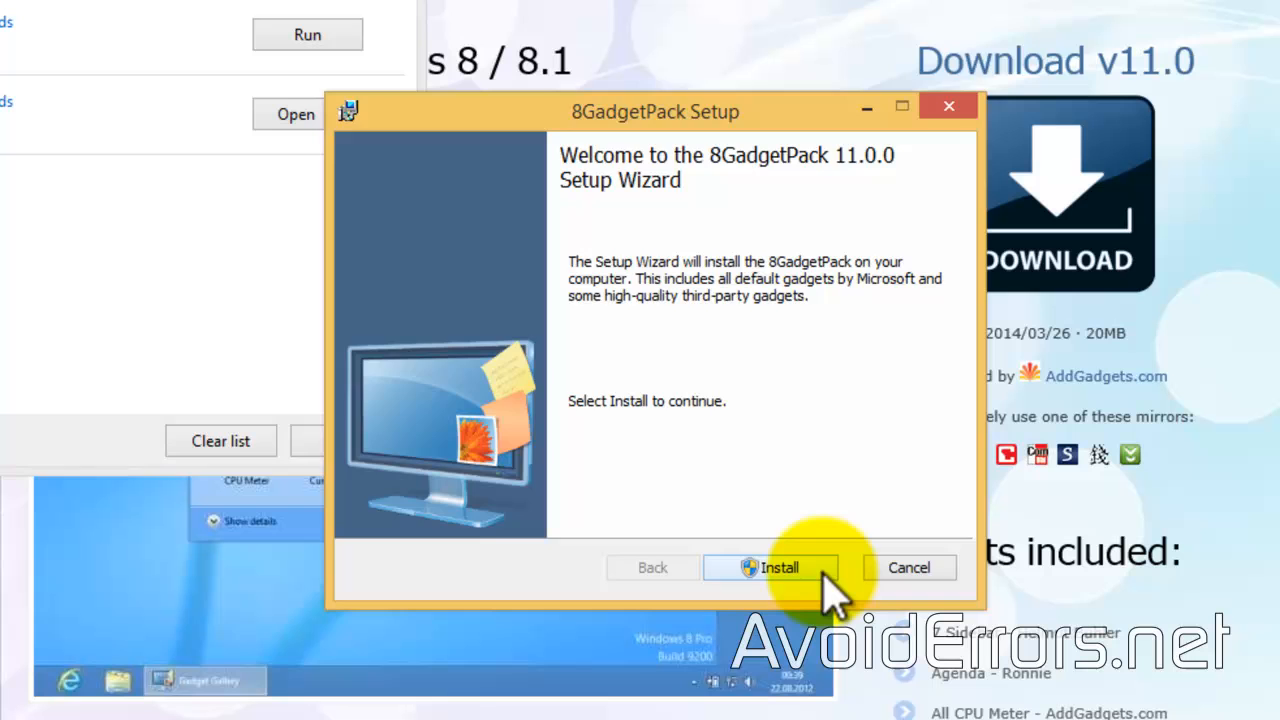
Step: Install 8GadgetPack and finish setup with 'Show gadgets when setup exits' checked
click(782, 567)
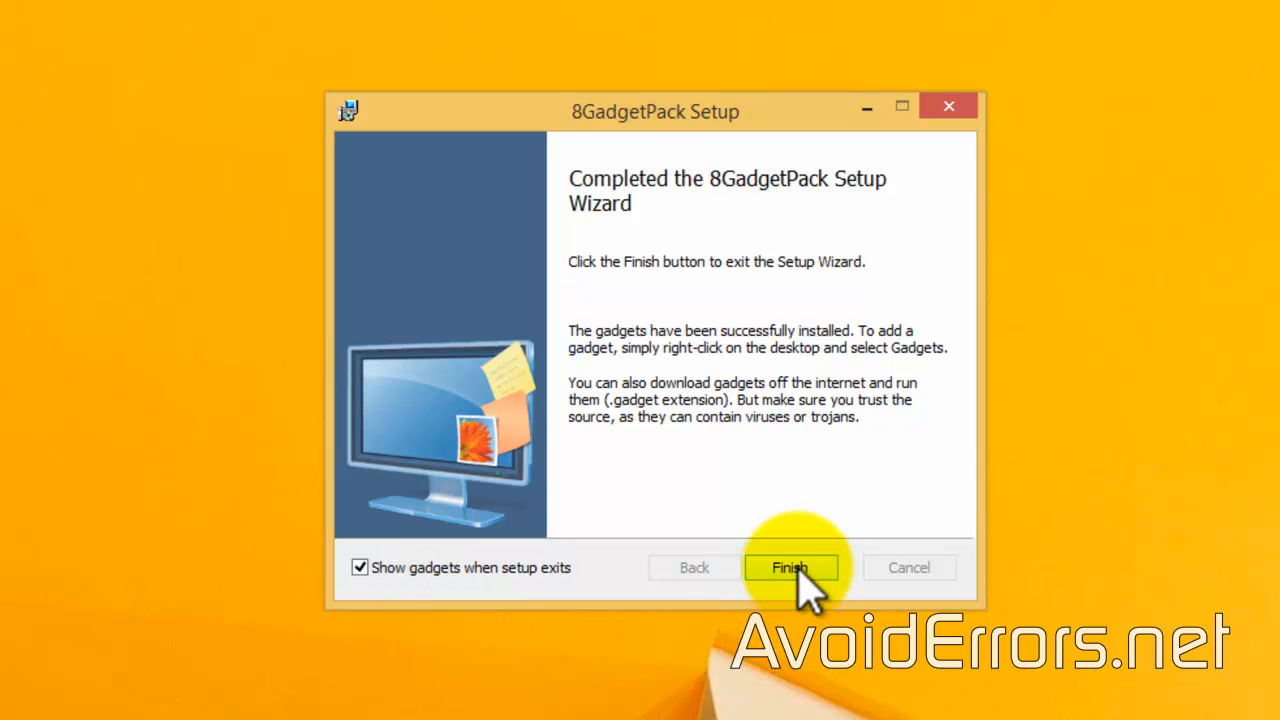
click(791, 567)
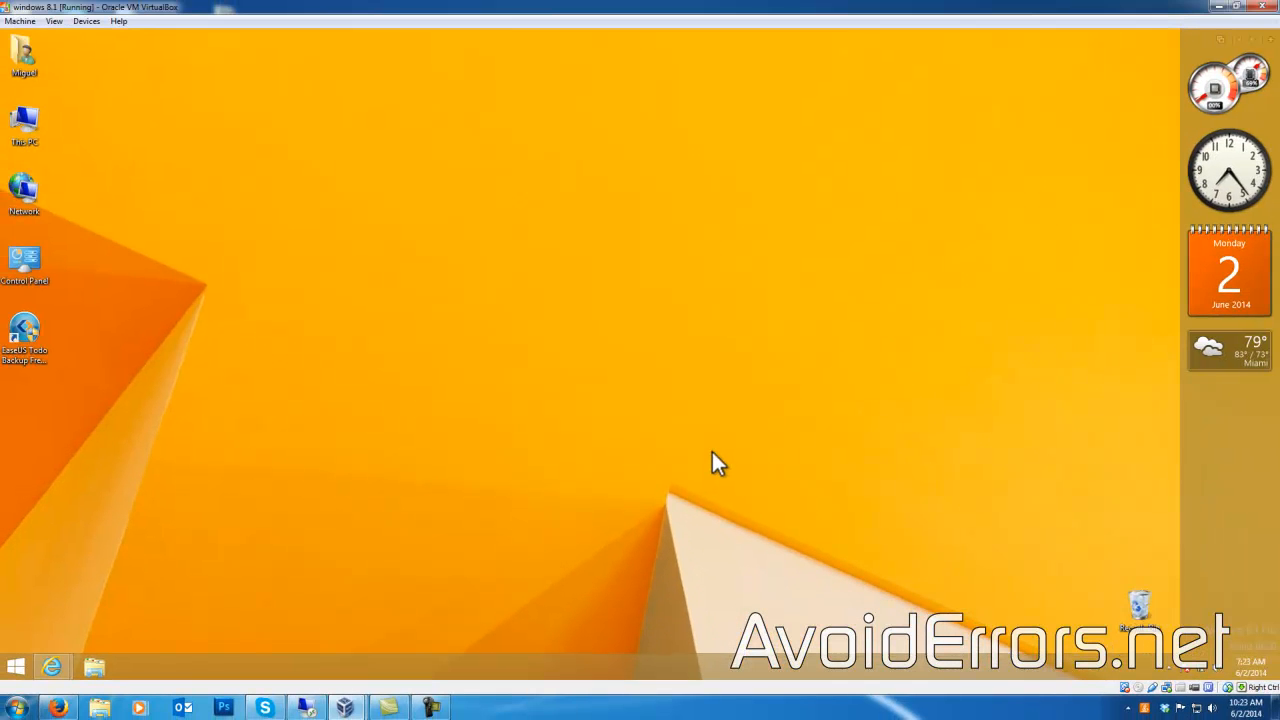
mouse_move(1020, 275)
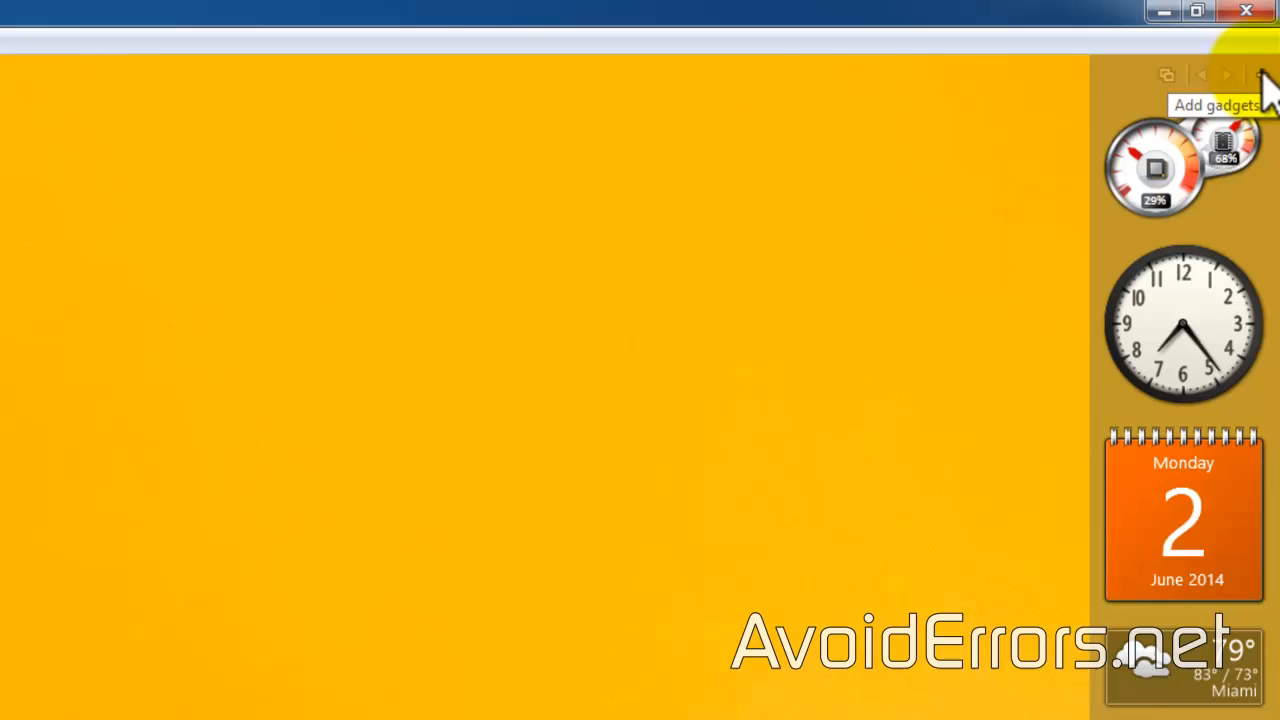
Step: Open the gadget gallery from the sidebar's + button to add DriveInfo
click(1267, 73)
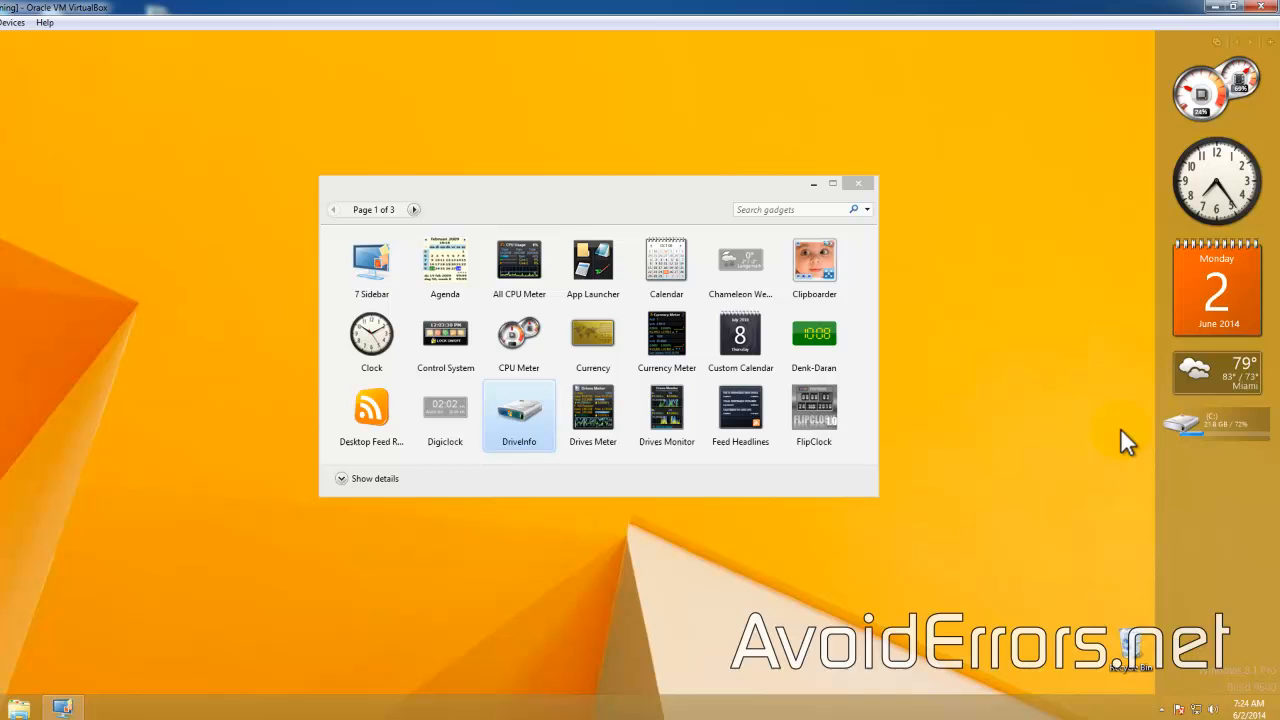
mouse_move(1050, 427)
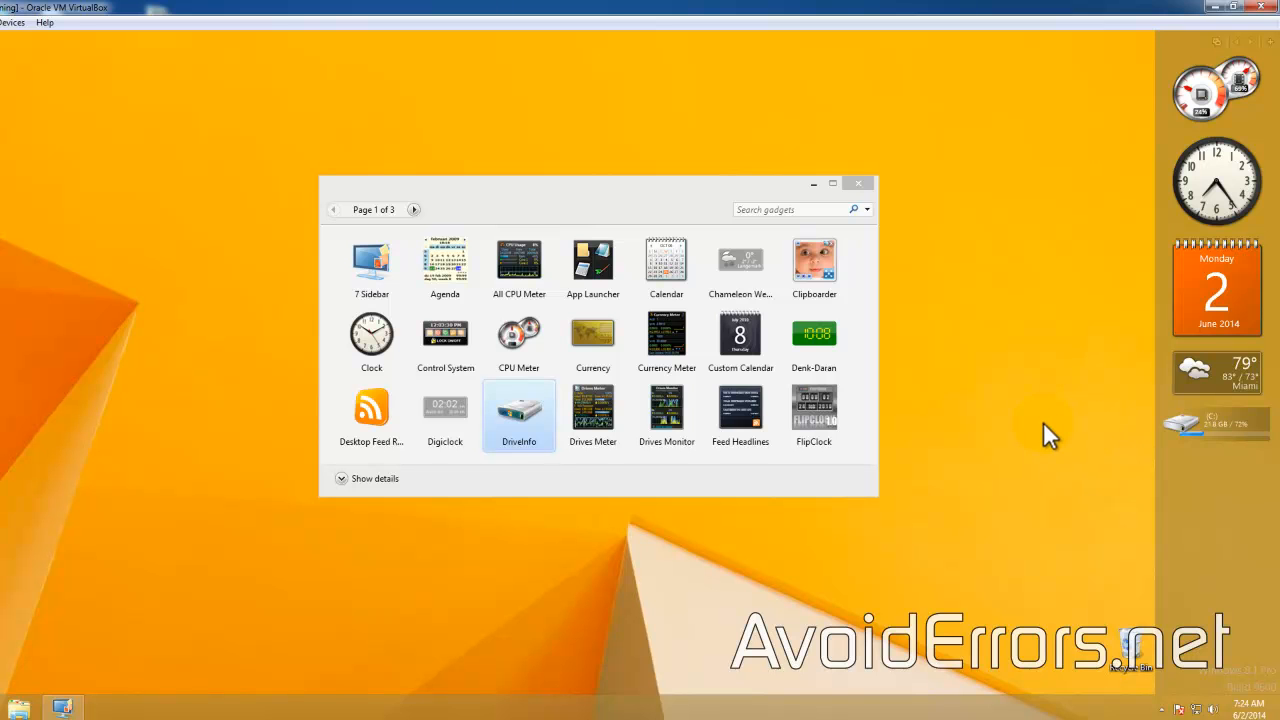